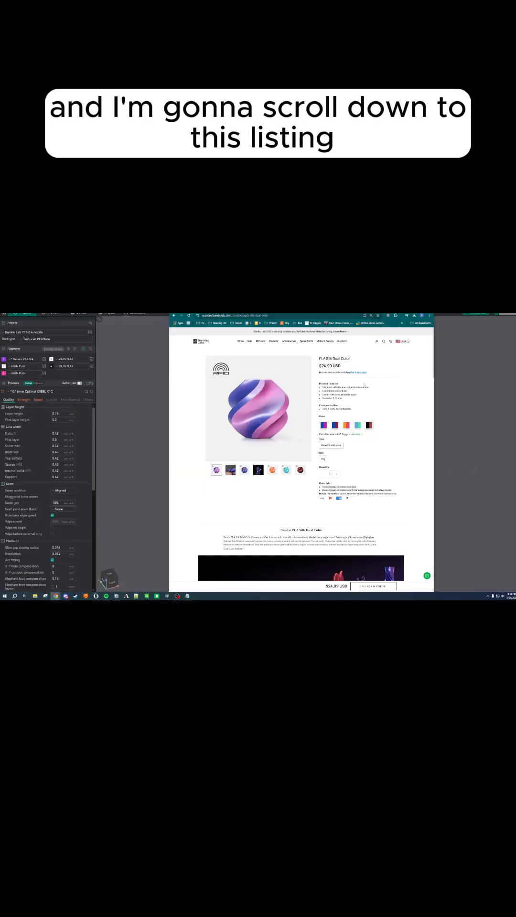
Step: Scroll down the PLA Silk Dual Color page to the coin model listing for download
scroll(down, 3)
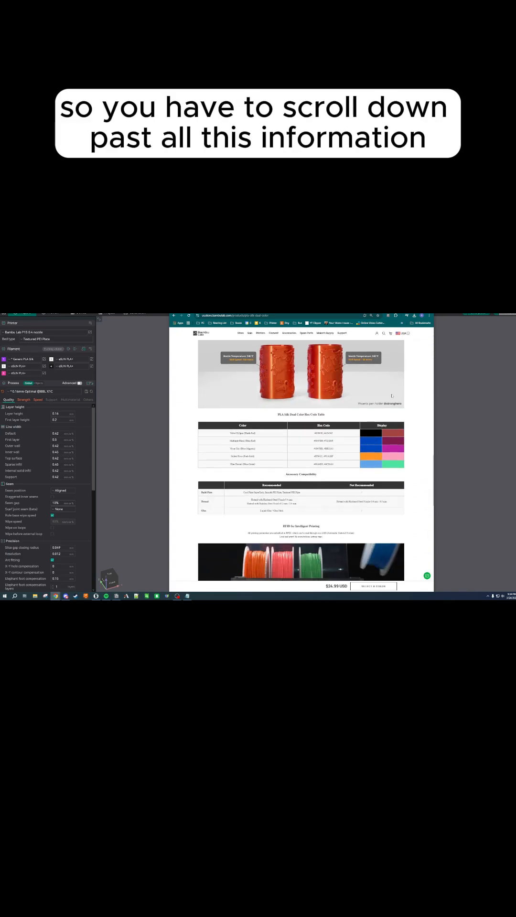
scroll(down, 3)
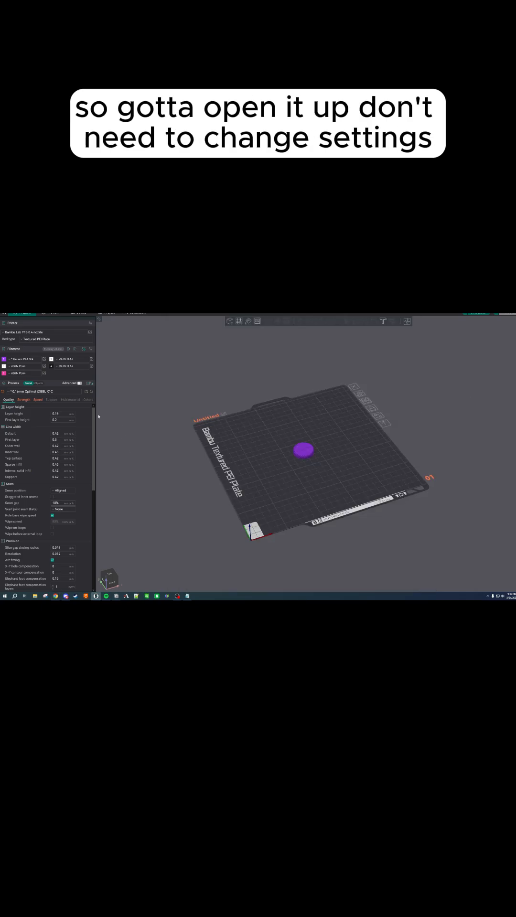
Step: Review the coin preset's Strength and Quality settings before slicing the plate
click(24, 399)
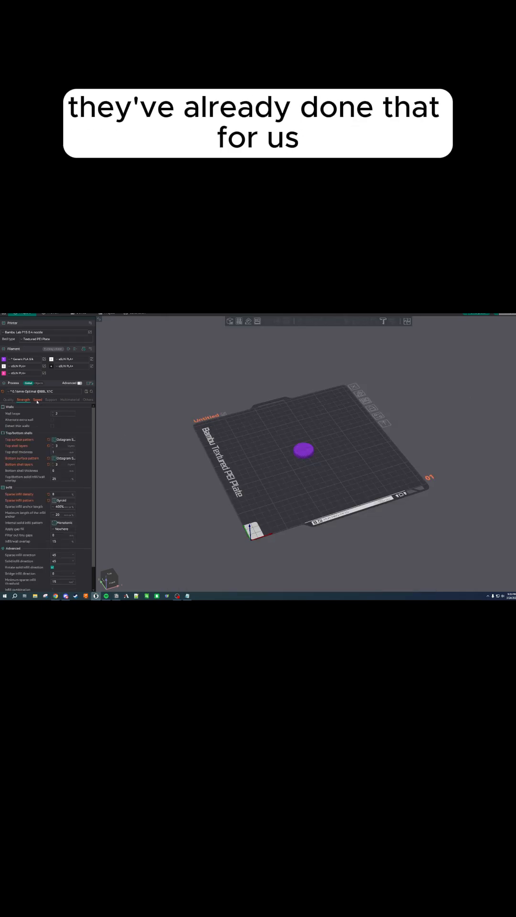
click(8, 400)
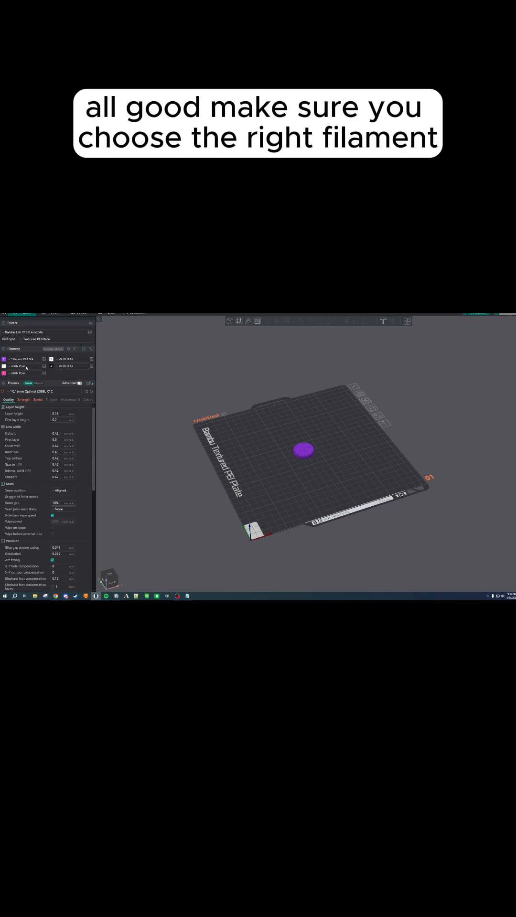
mouse_move(269, 424)
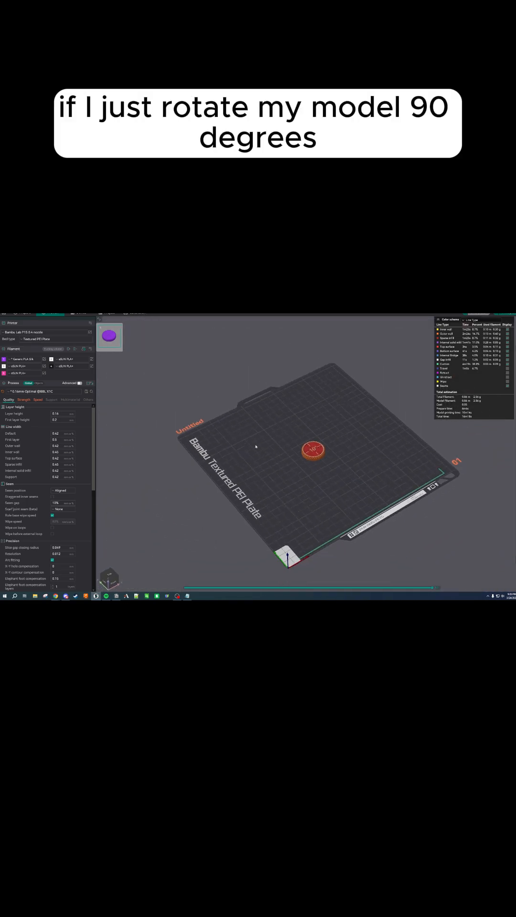
Step: Add a built-in Benchy handy model to the plate from the right-click menu
right_click(313, 449)
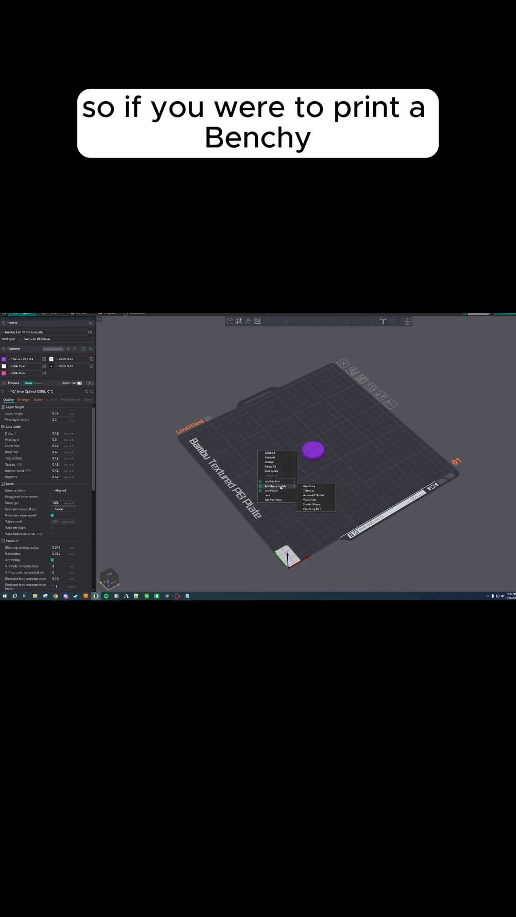
click(308, 490)
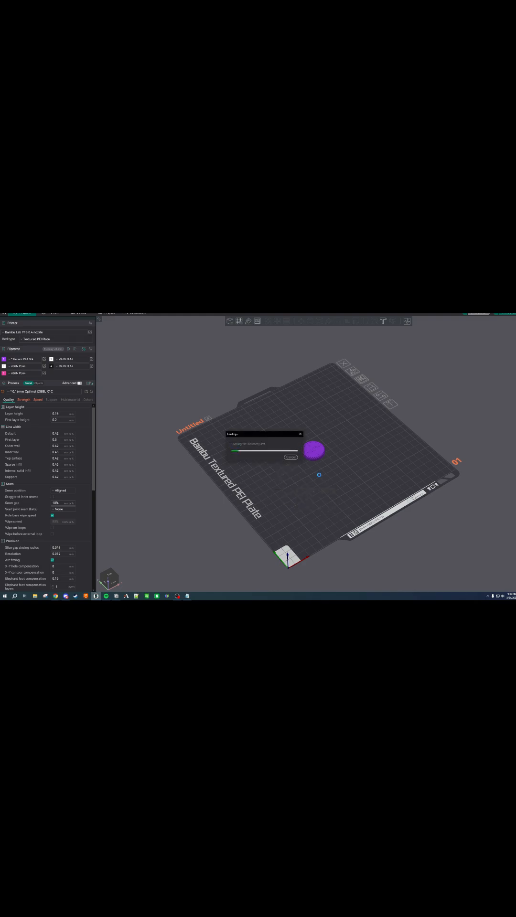